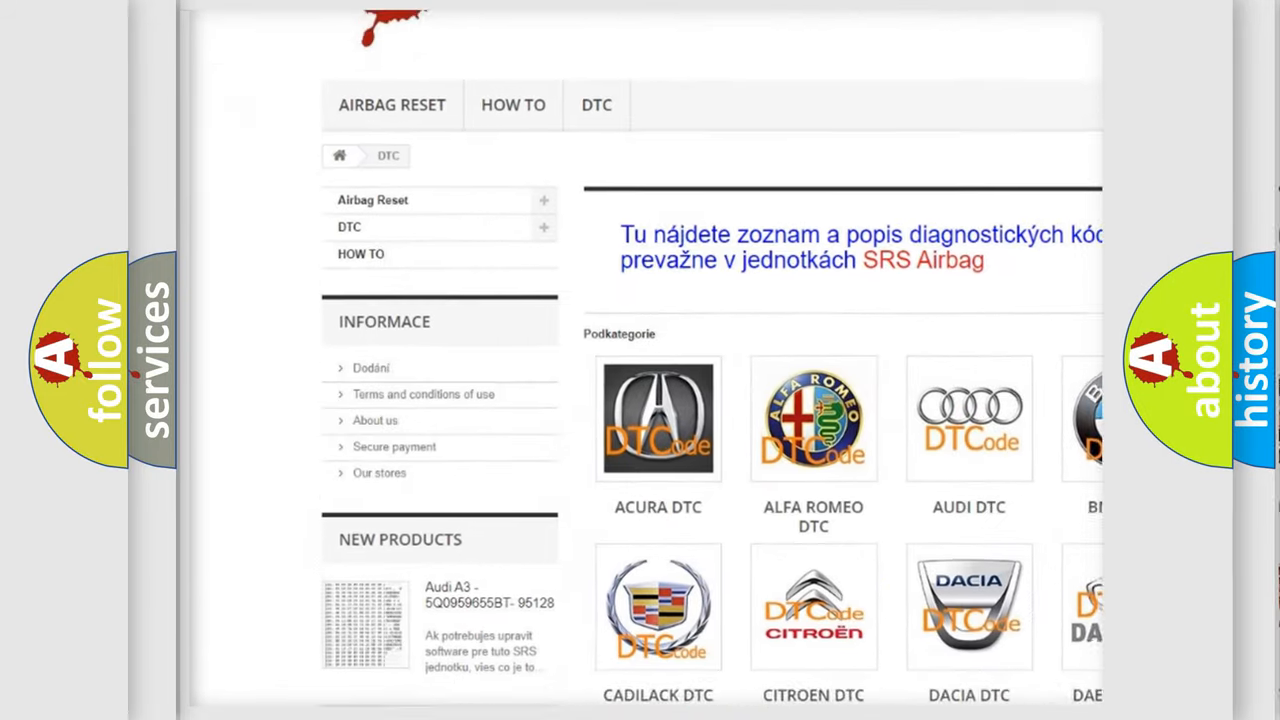
pyautogui.scroll(-3)
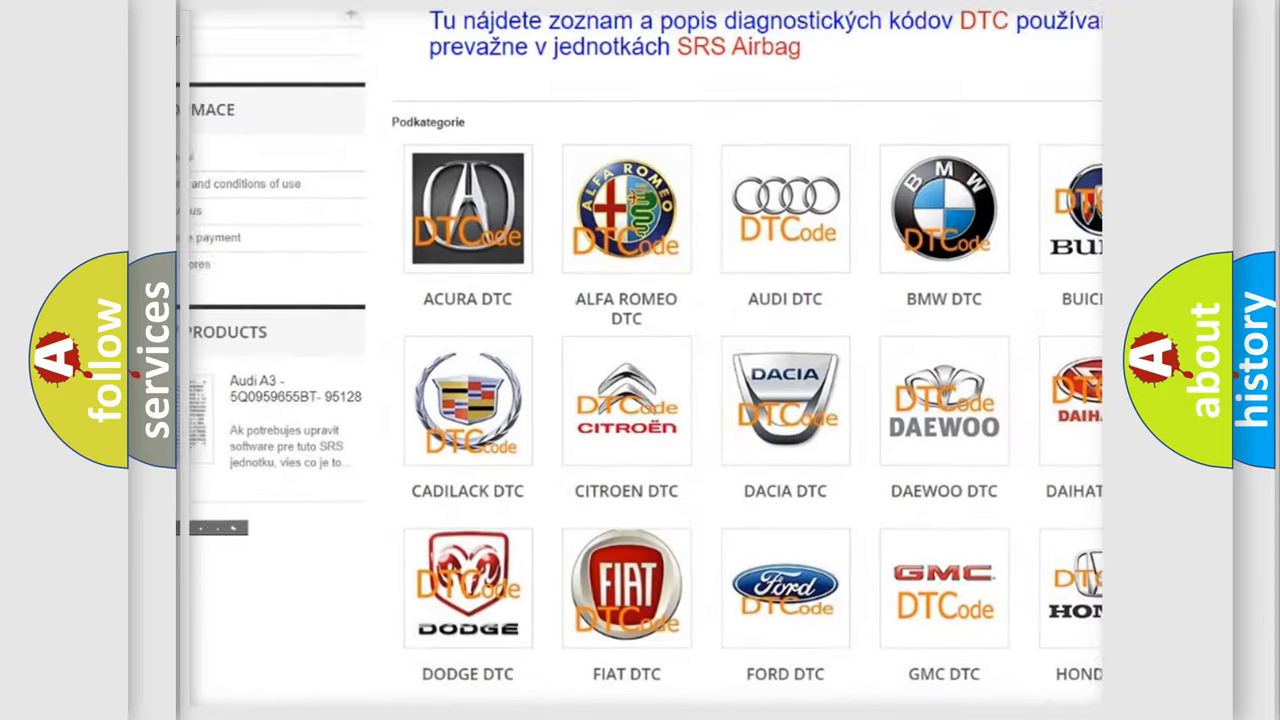
pyautogui.scroll(-3)
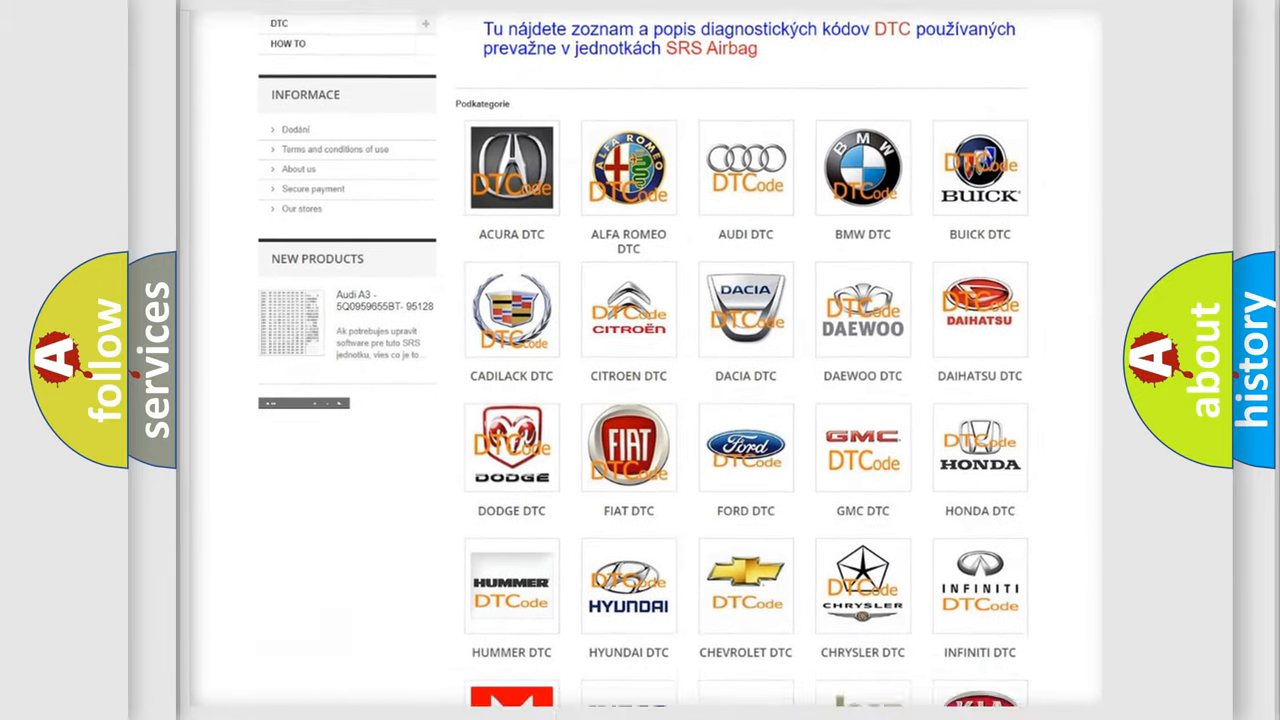
pyautogui.scroll(-3)
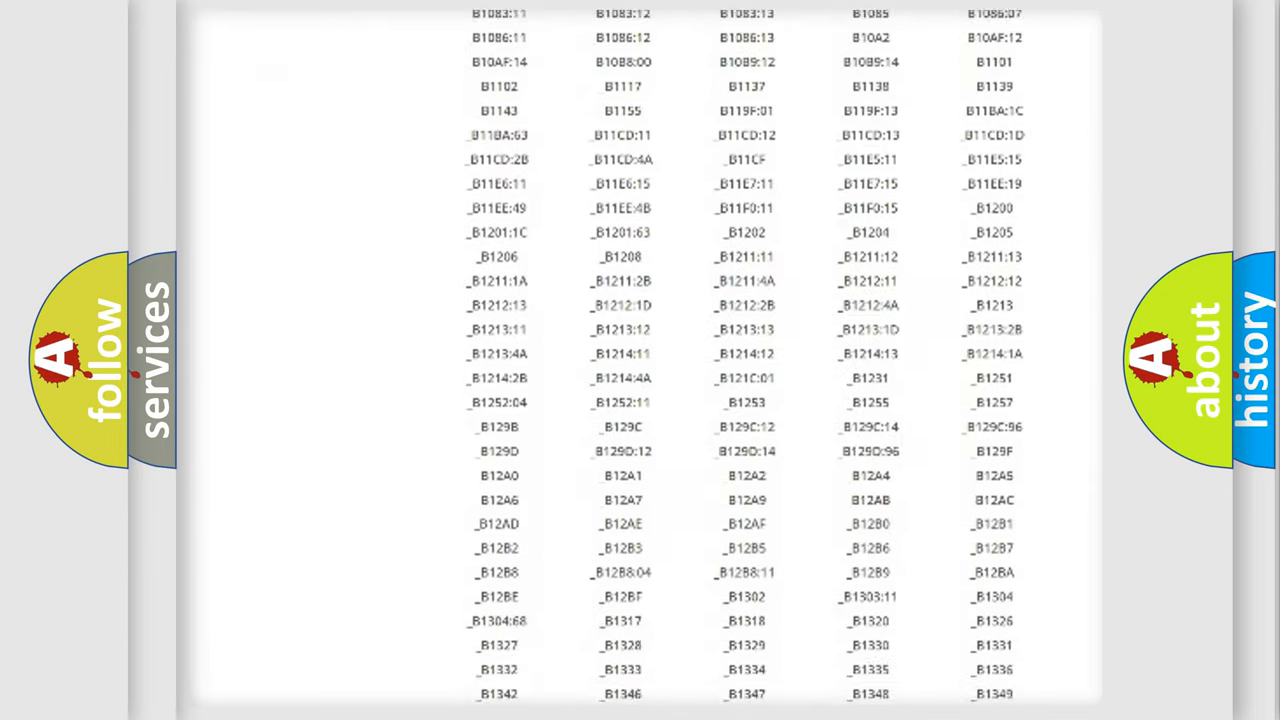
pyautogui.scroll(-3)
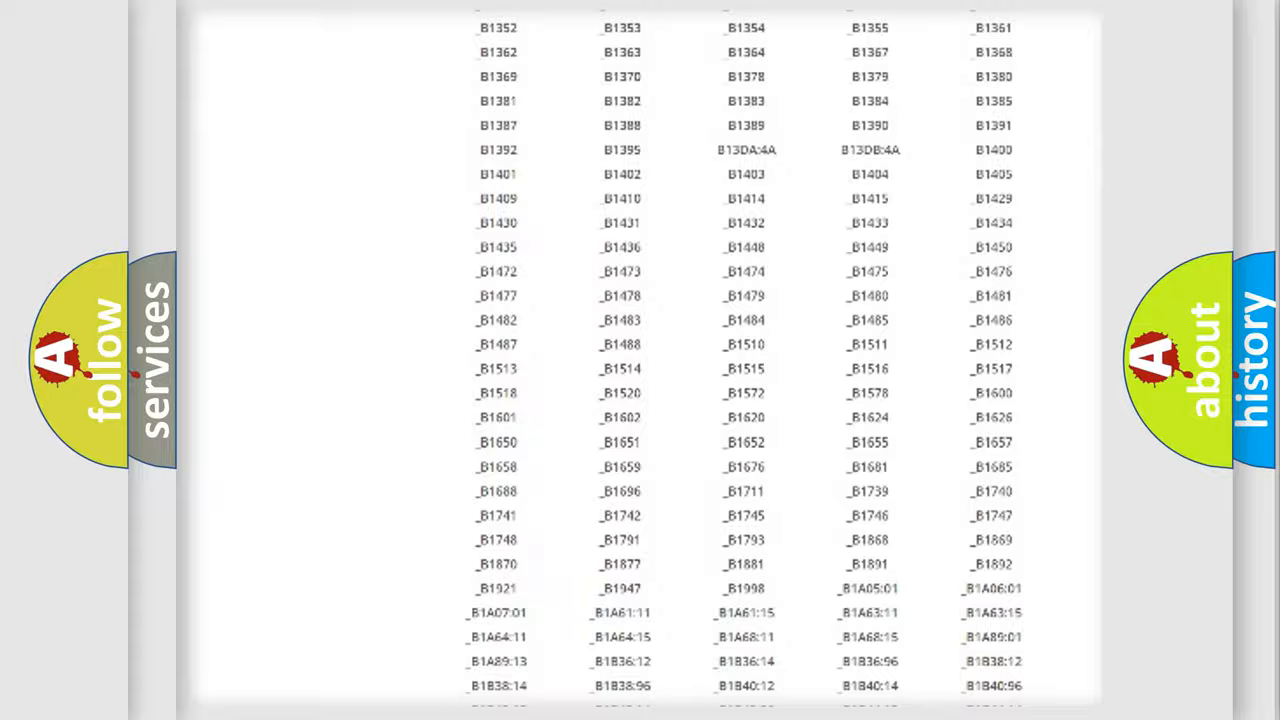